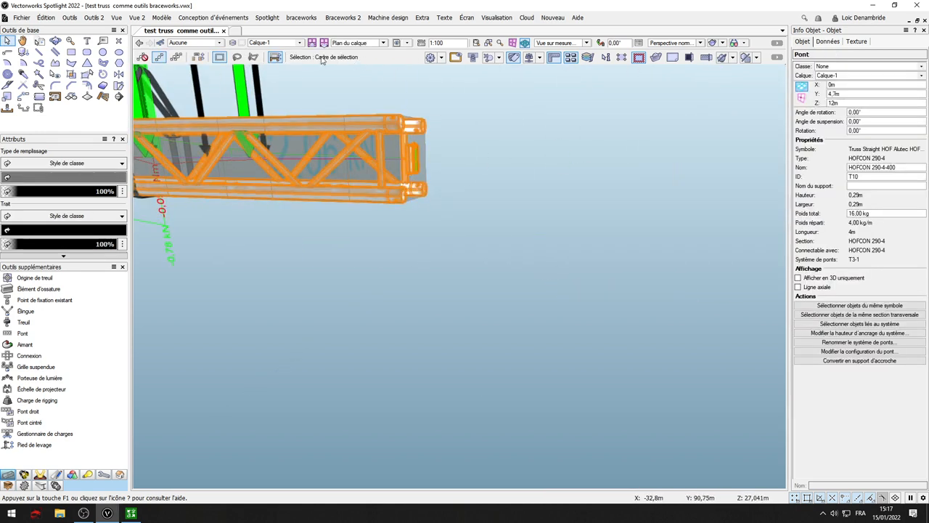
Convert the selected orange truss into a truss symbol from the Braceworks menu.
click(301, 17)
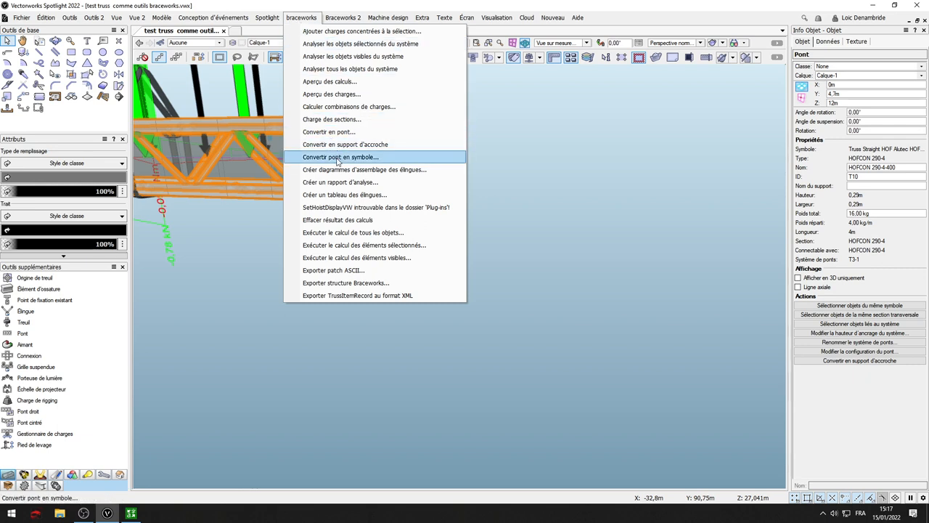
mouse_move(350, 69)
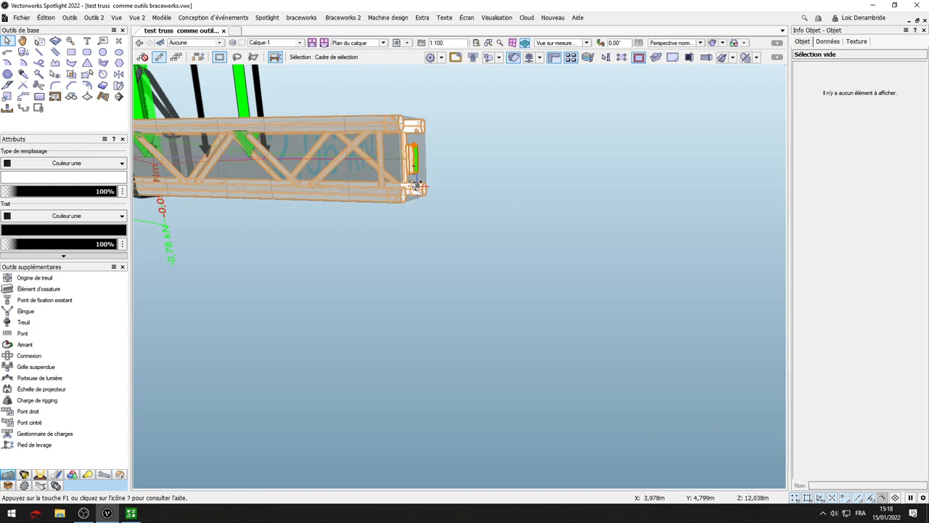
Open Personnaliser données du symbole de pont from the truss context menu.
right_click(414, 186)
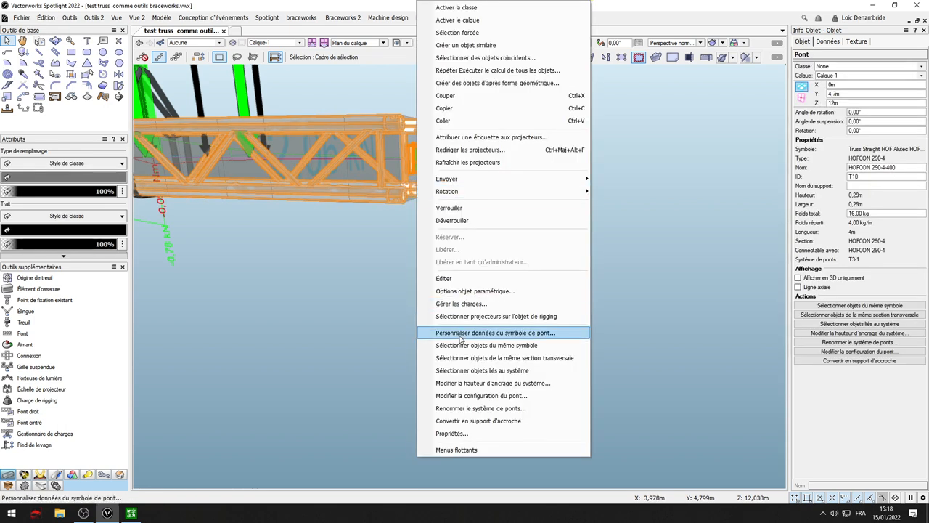
click(496, 332)
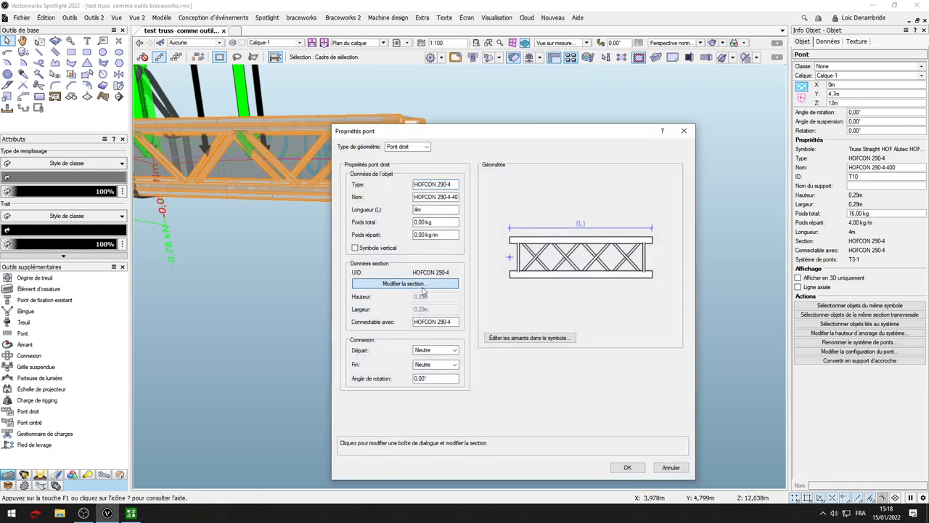
Assign the HOFCON 290-4 section preset (0.29 m, 16 kg) and confirm the geometry update.
click(404, 283)
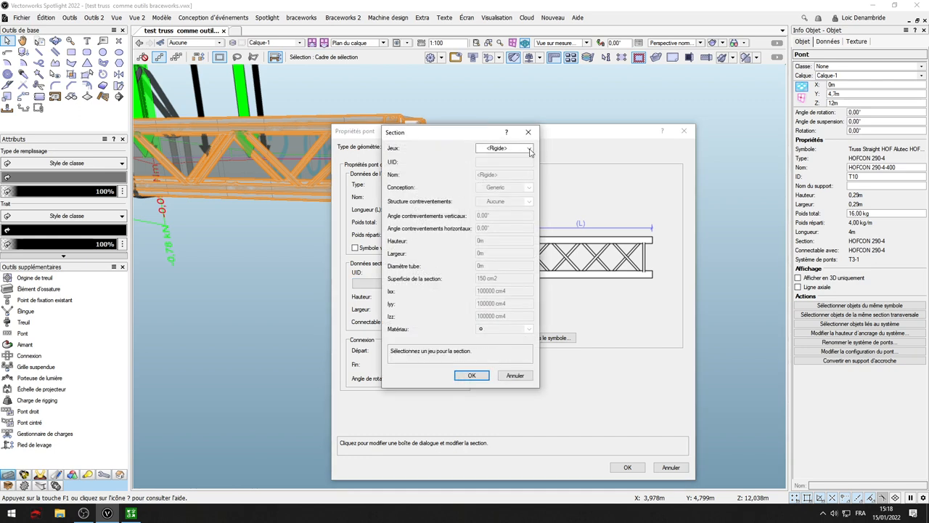
click(529, 148)
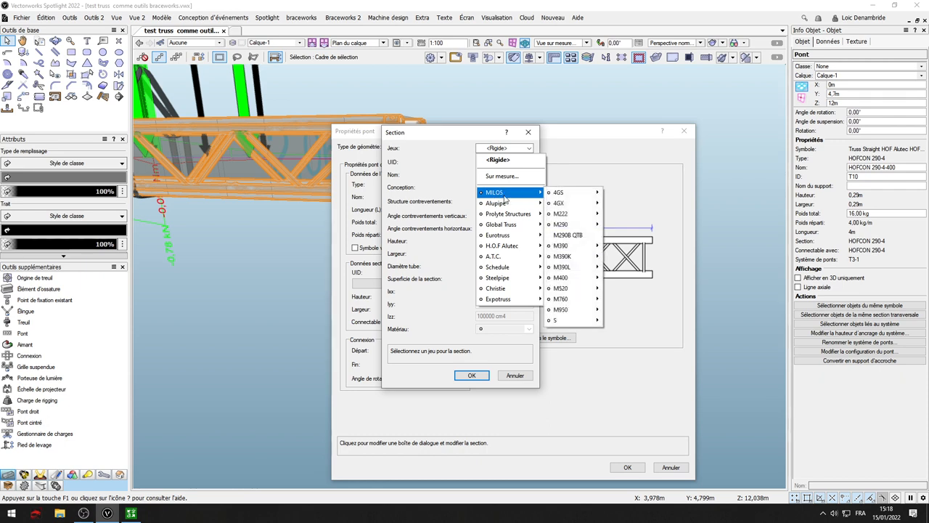
mouse_move(506, 200)
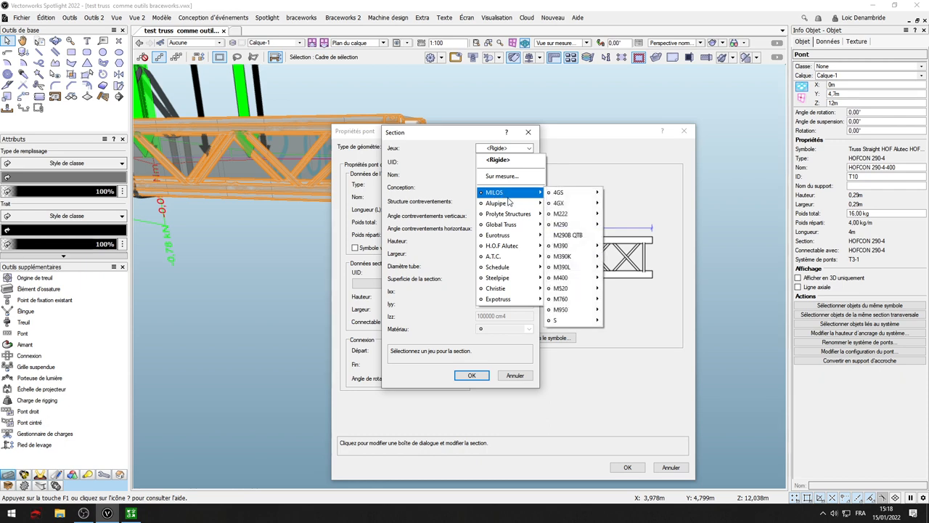
mouse_move(560, 245)
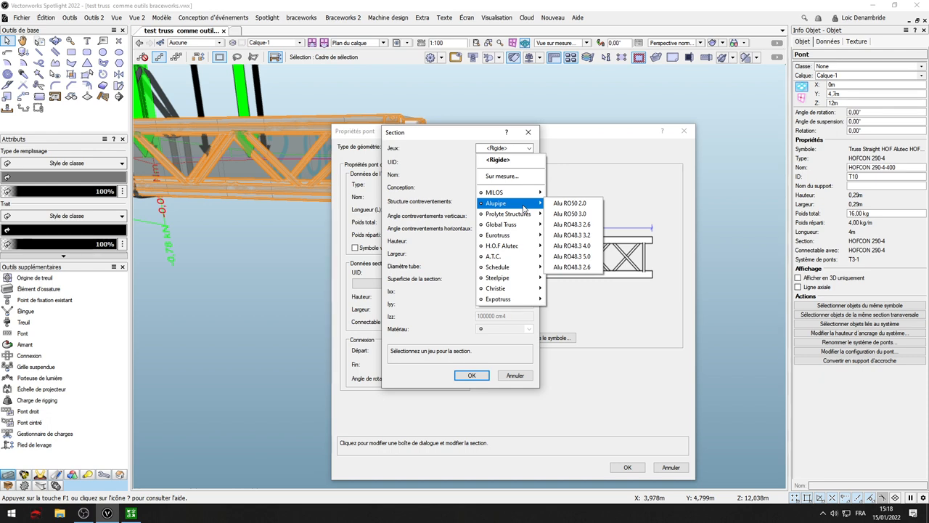
mouse_move(508, 213)
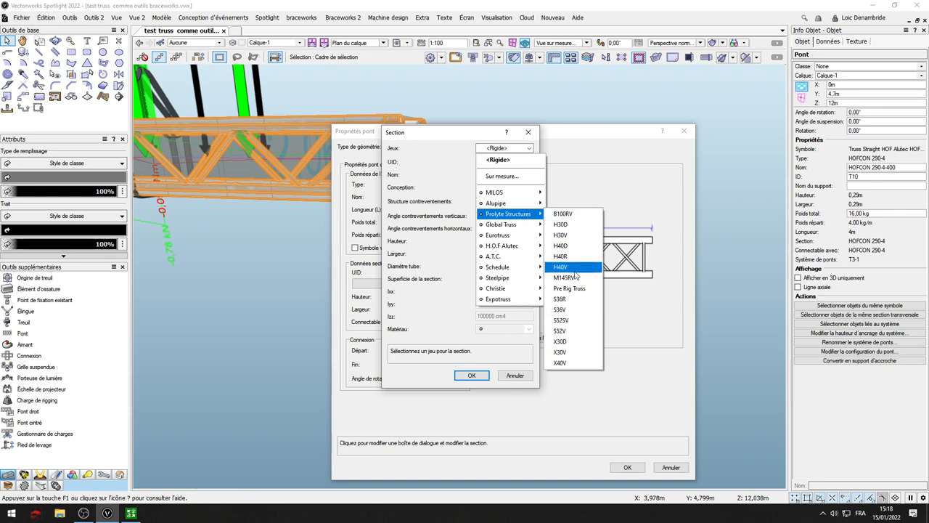
mouse_move(501, 225)
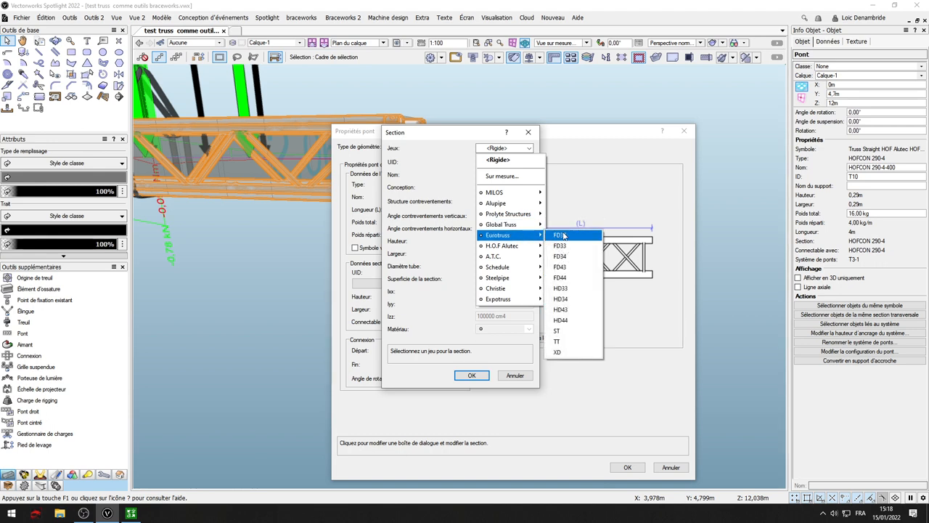
mouse_move(501, 245)
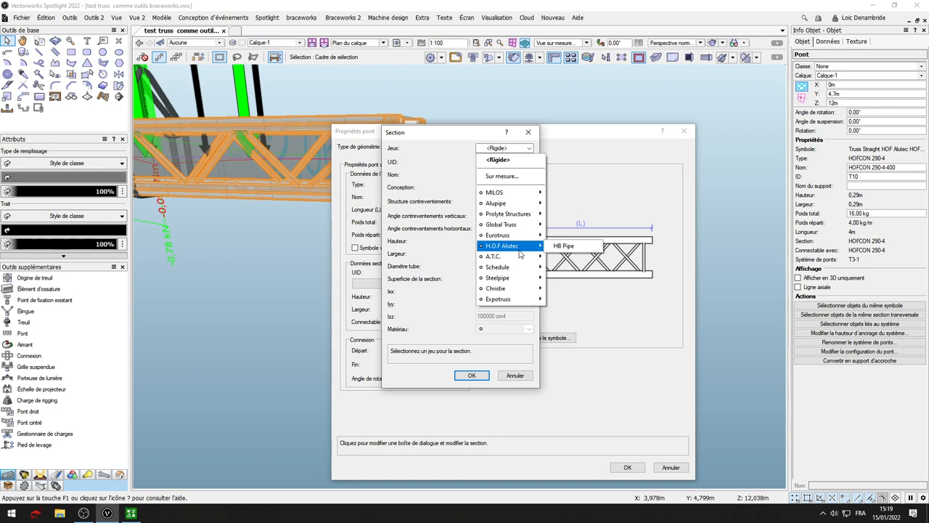
mouse_move(564, 245)
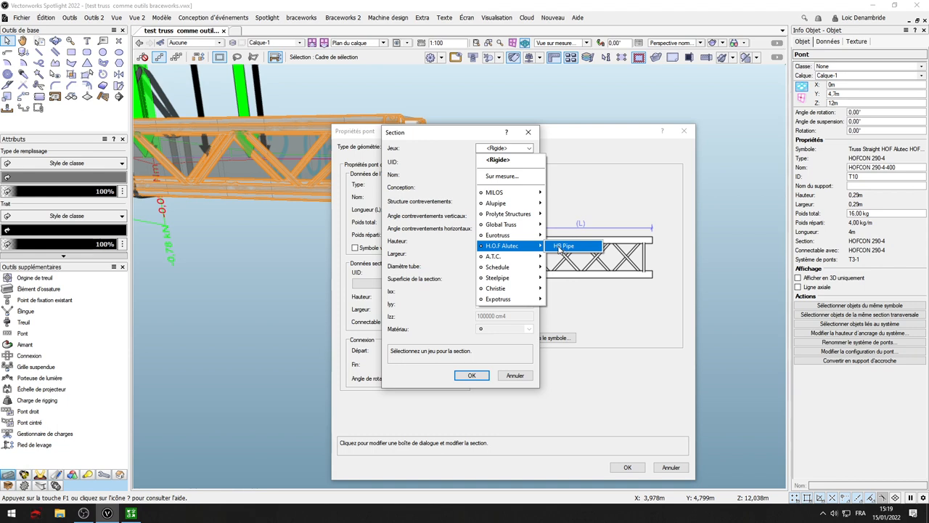
mouse_move(563, 247)
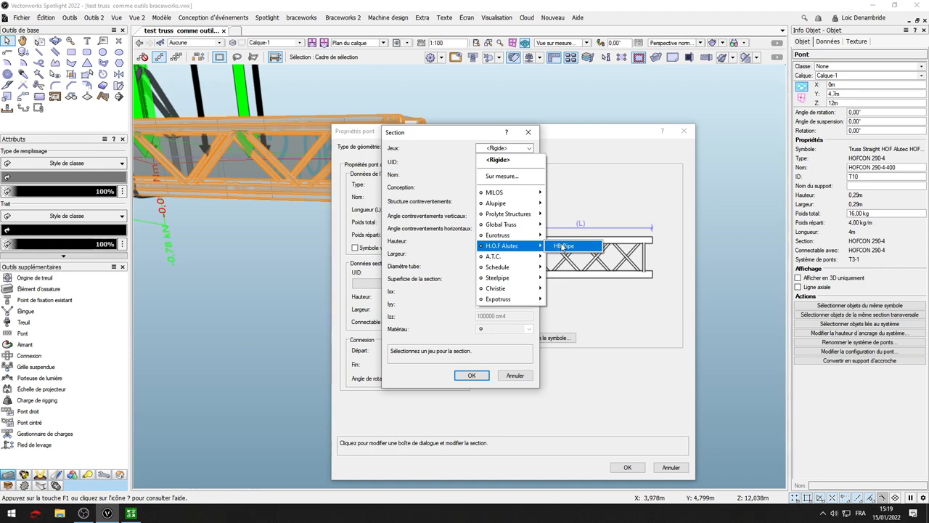
mouse_move(495, 256)
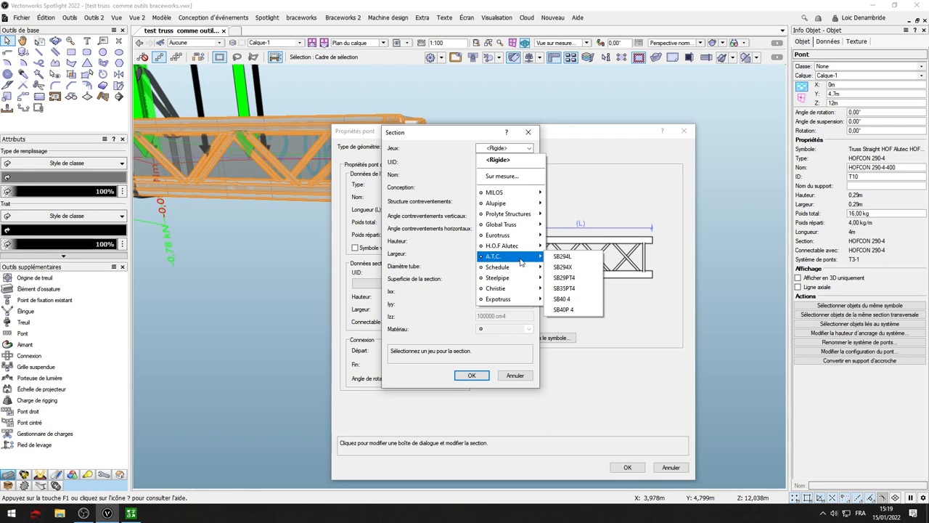
mouse_move(572, 298)
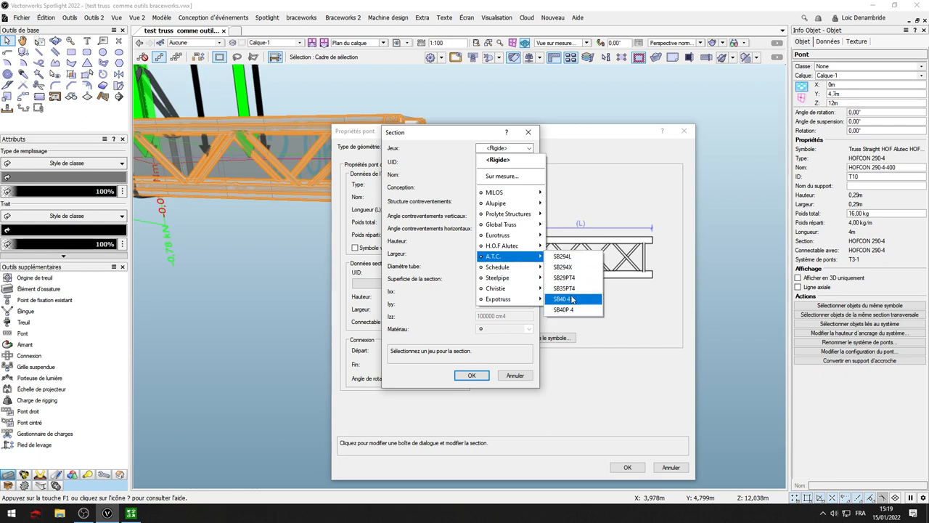
mouse_move(563, 255)
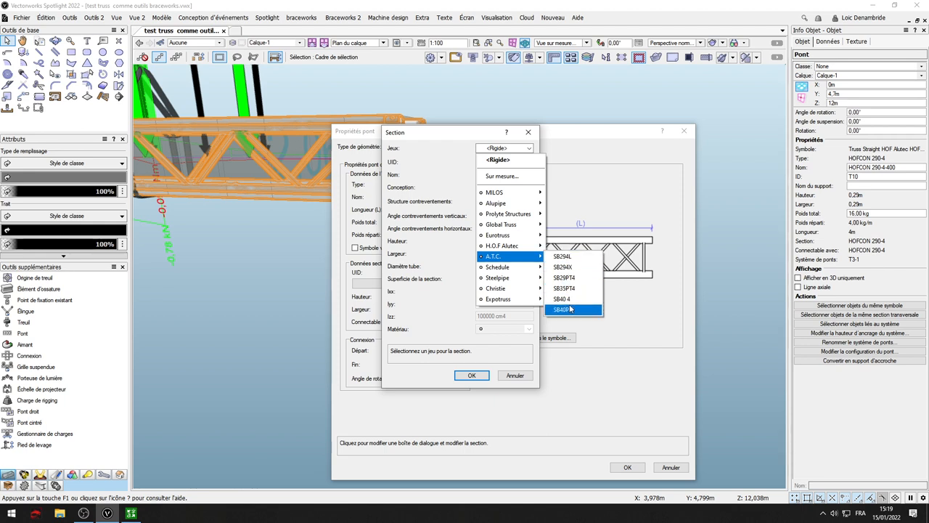
mouse_move(498, 266)
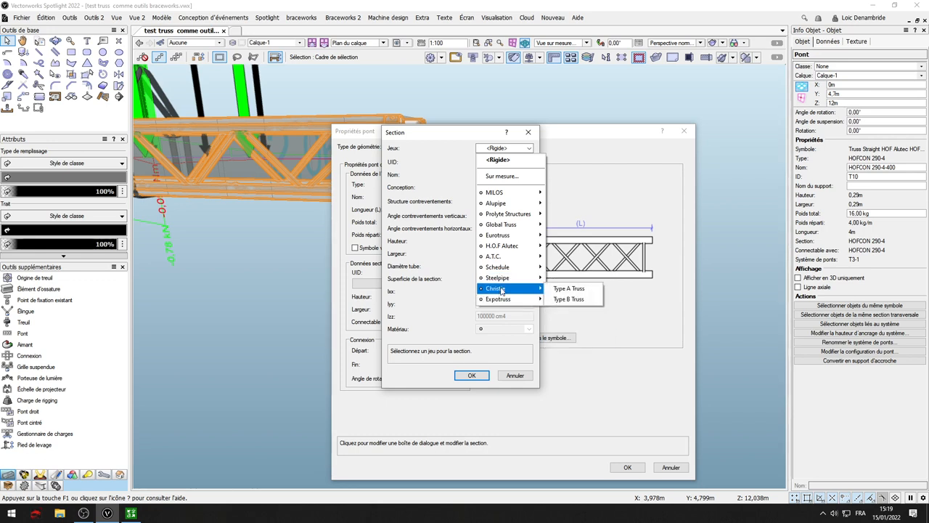
mouse_move(569, 299)
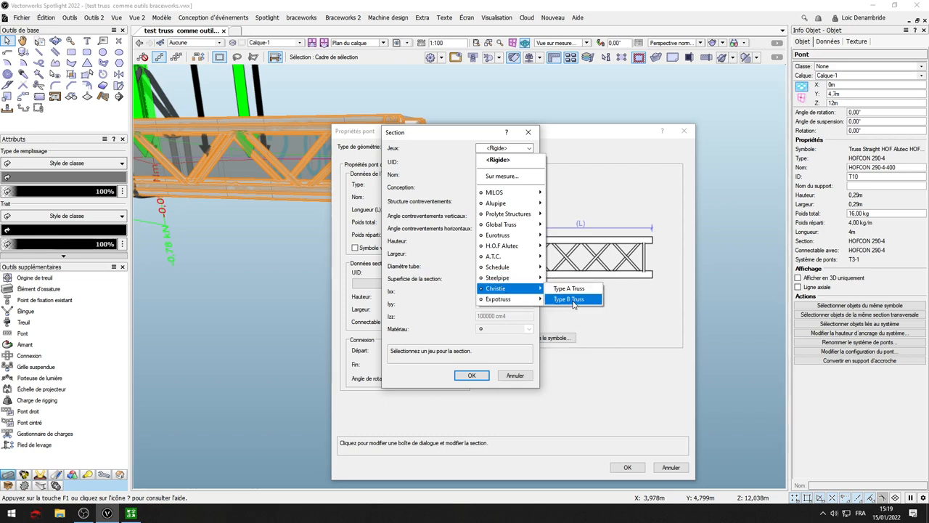
mouse_move(521, 292)
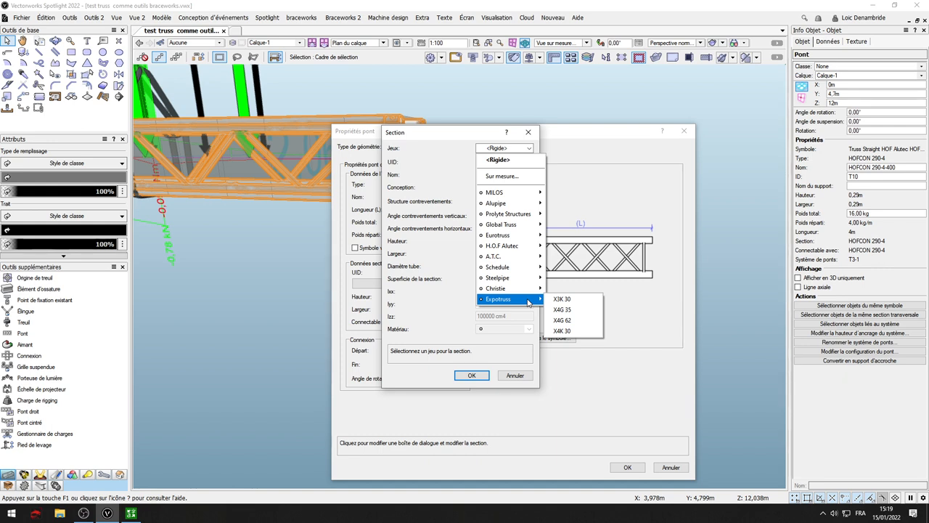
mouse_move(496, 288)
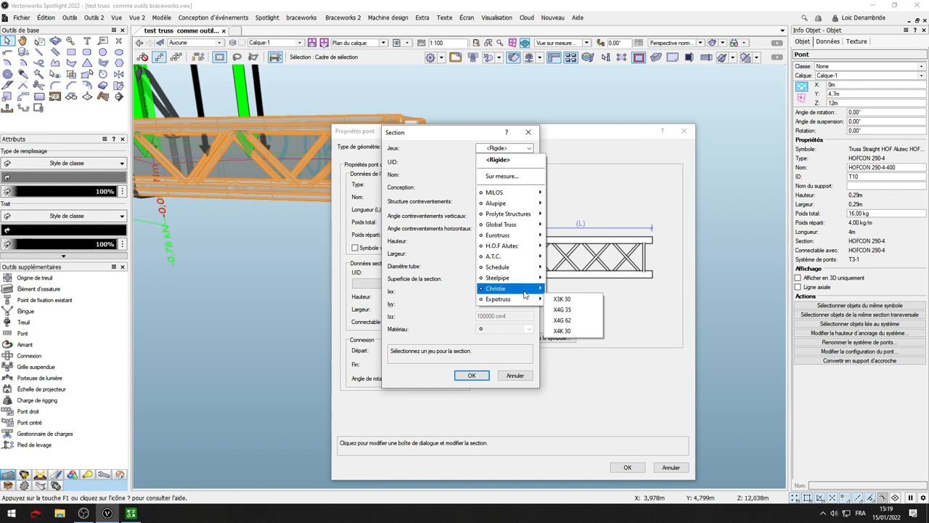
mouse_move(509, 214)
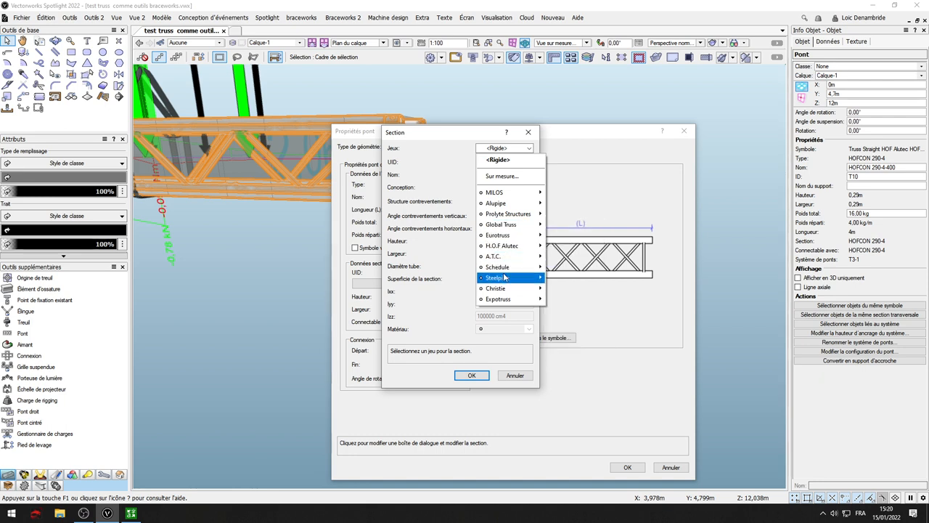
mouse_move(496, 288)
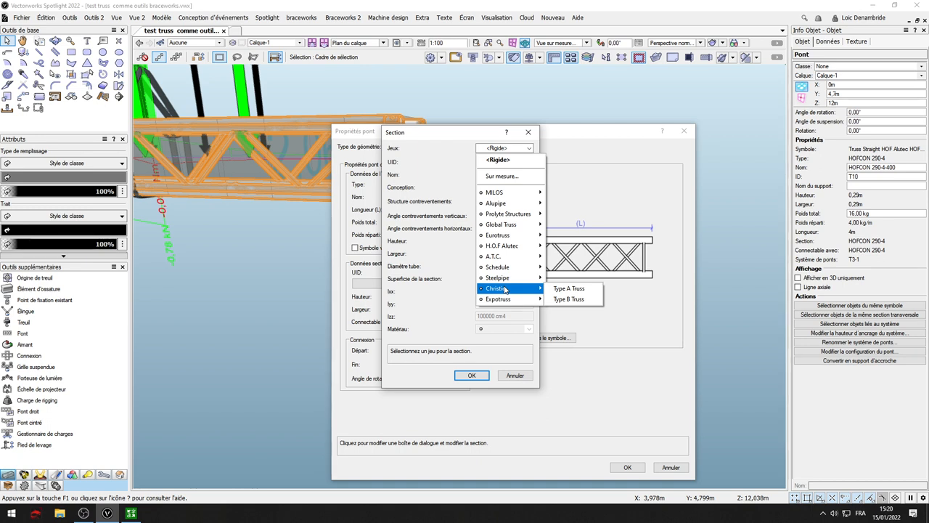
mouse_move(497, 277)
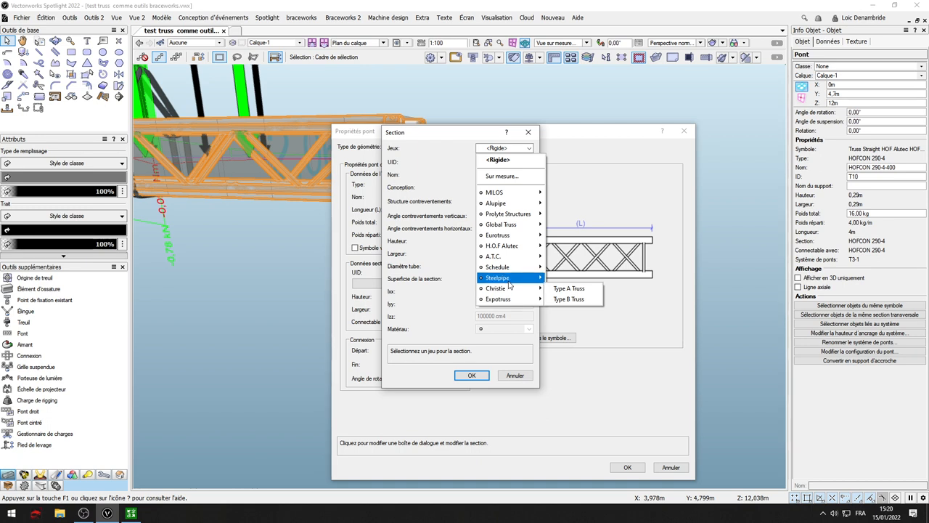
mouse_move(495, 288)
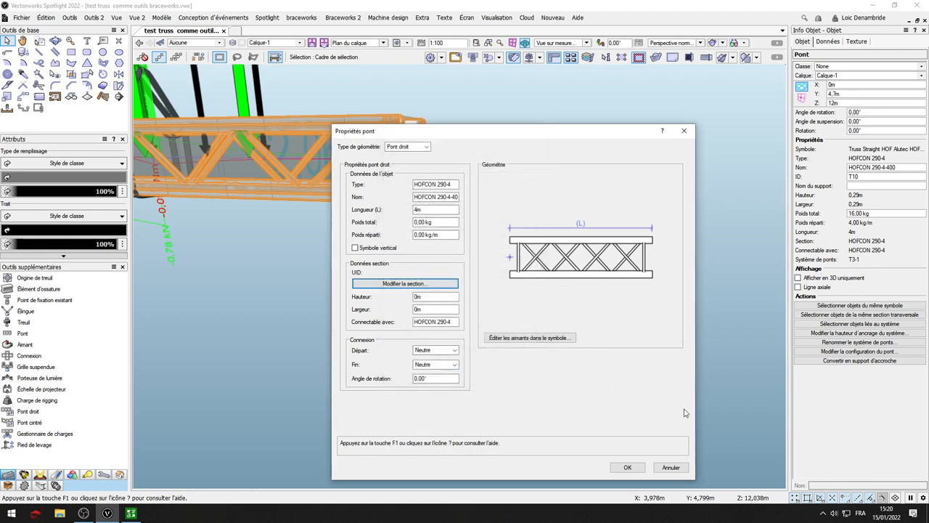
click(628, 467)
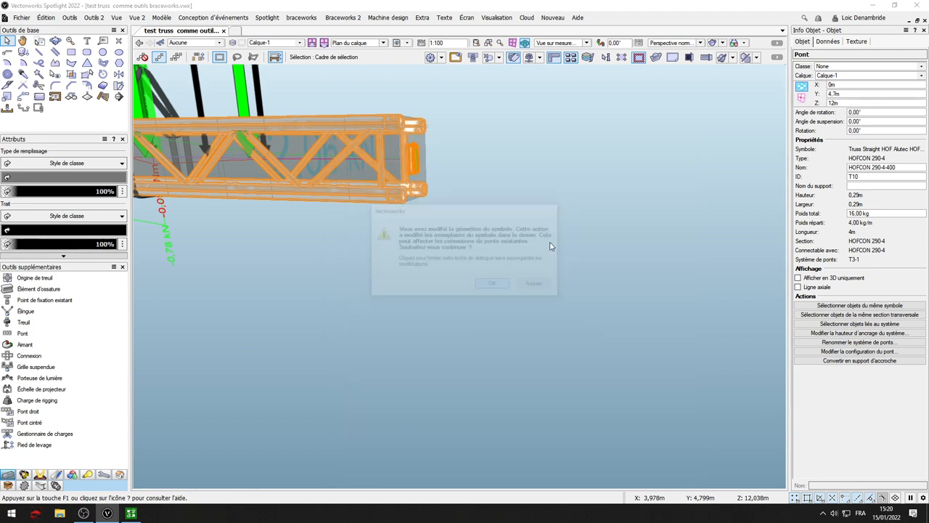
click(492, 283)
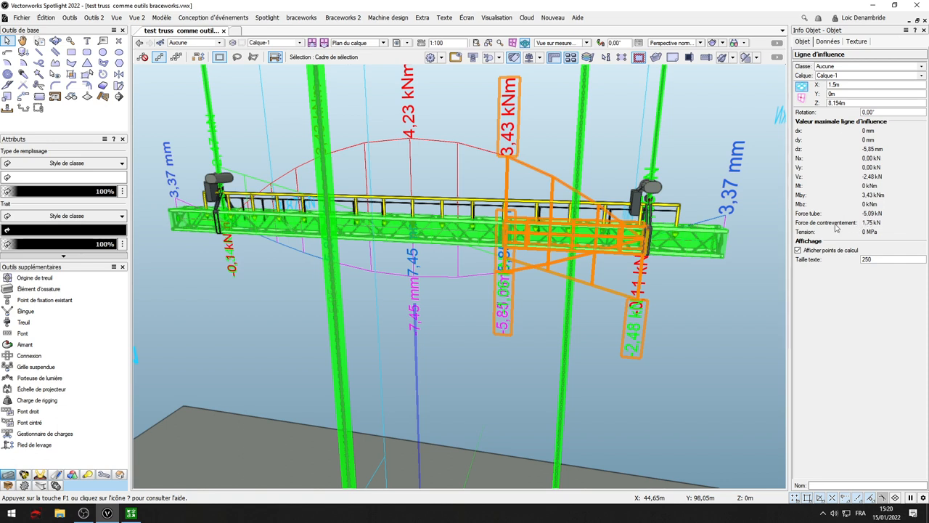
mouse_move(885, 219)
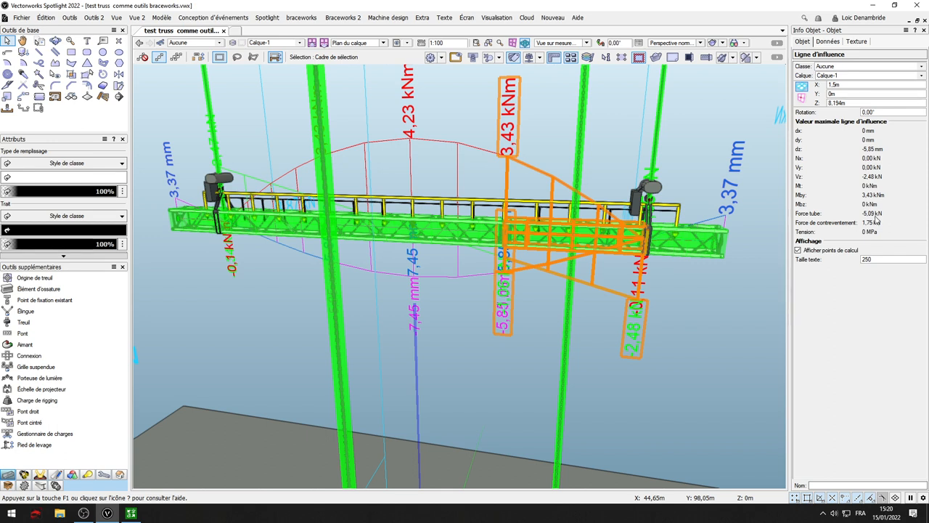
mouse_move(858, 225)
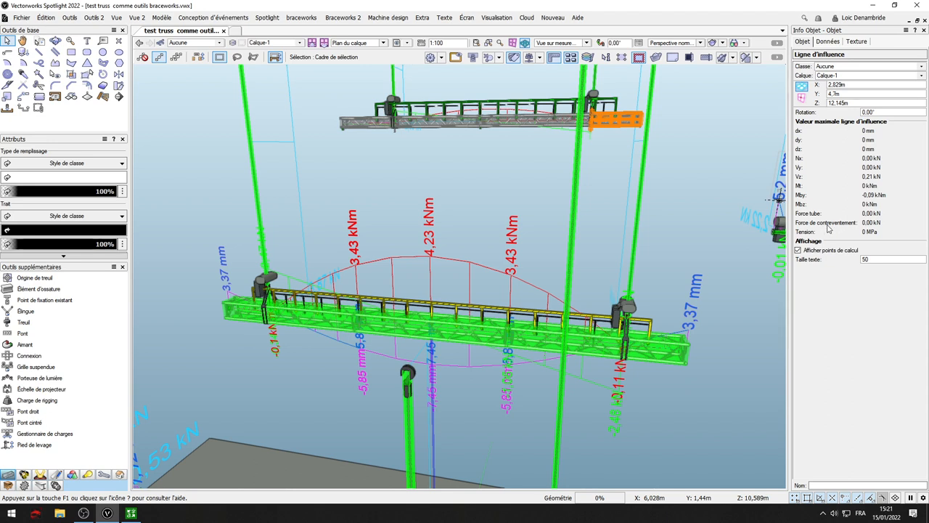
mouse_move(851, 230)
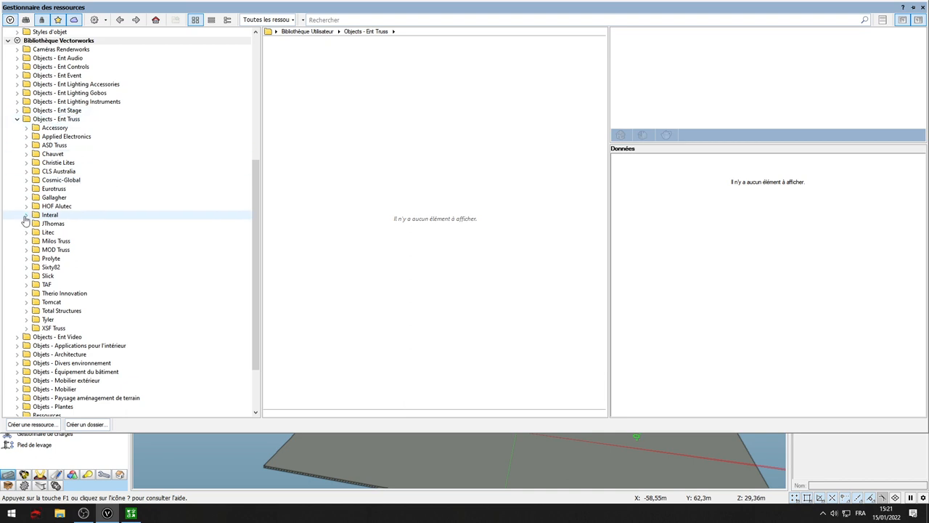
Browse Bibliothèque Vectorworks > Objects - Ent Truss manufacturer folders, then close the library.
click(53, 328)
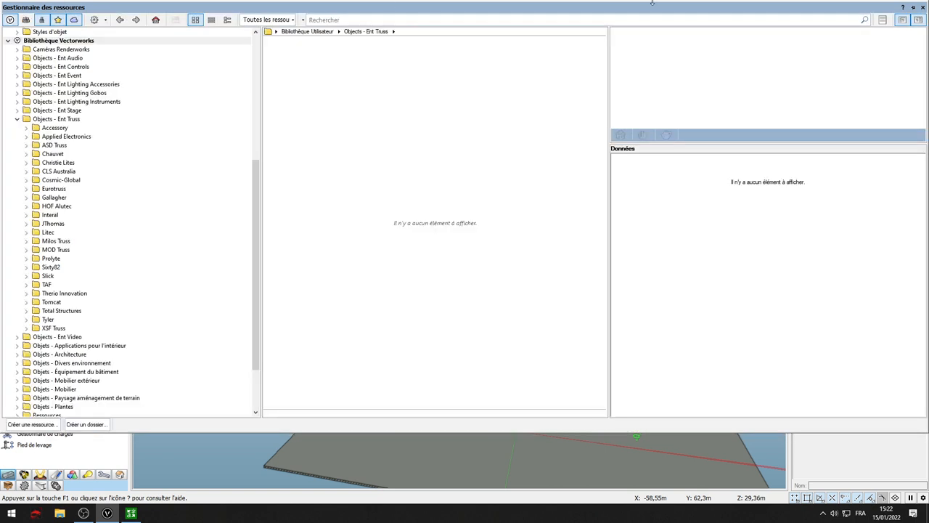
click(55, 128)
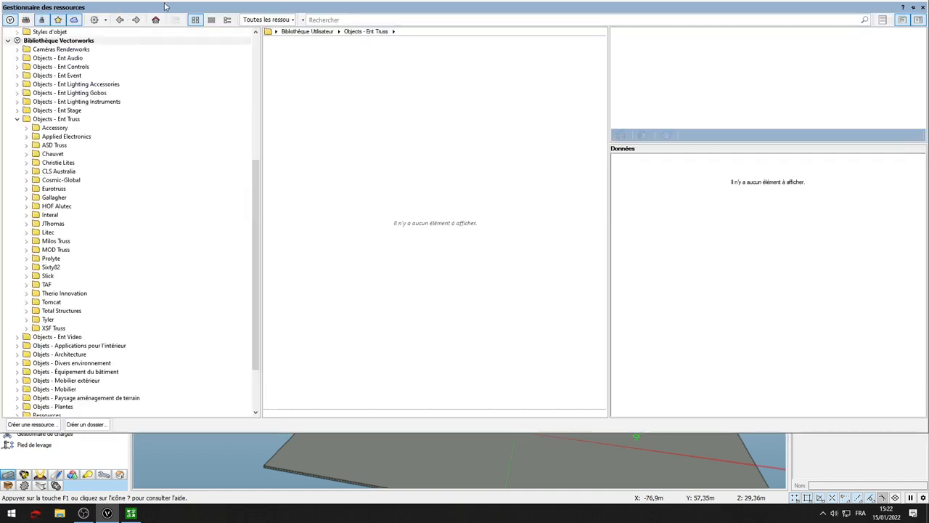
click(52, 153)
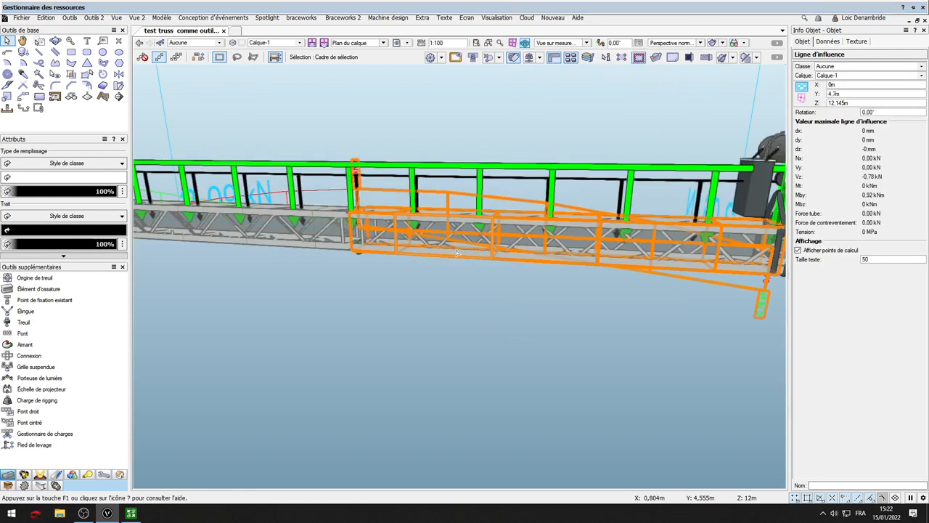
Orbit to the truss end and select the end piece to inspect its empty section data.
drag(457, 255, 668, 294)
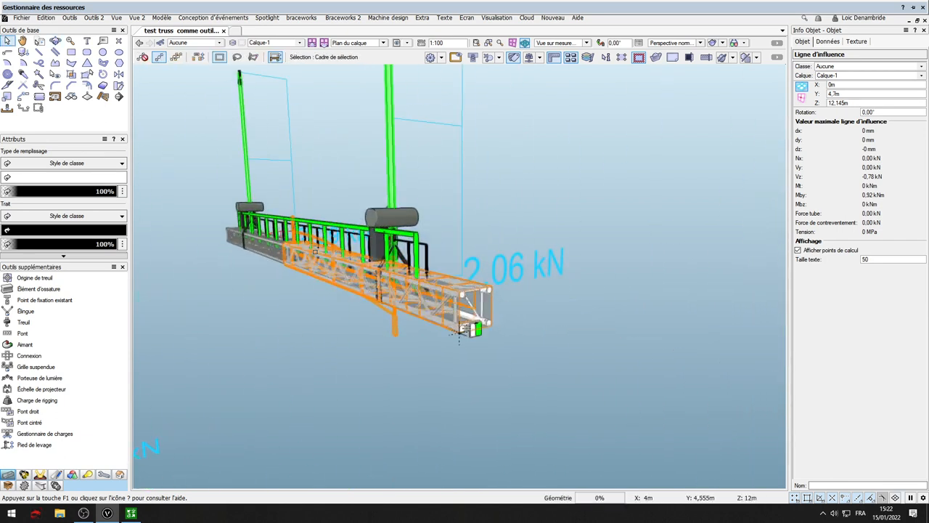
right_click(464, 305)
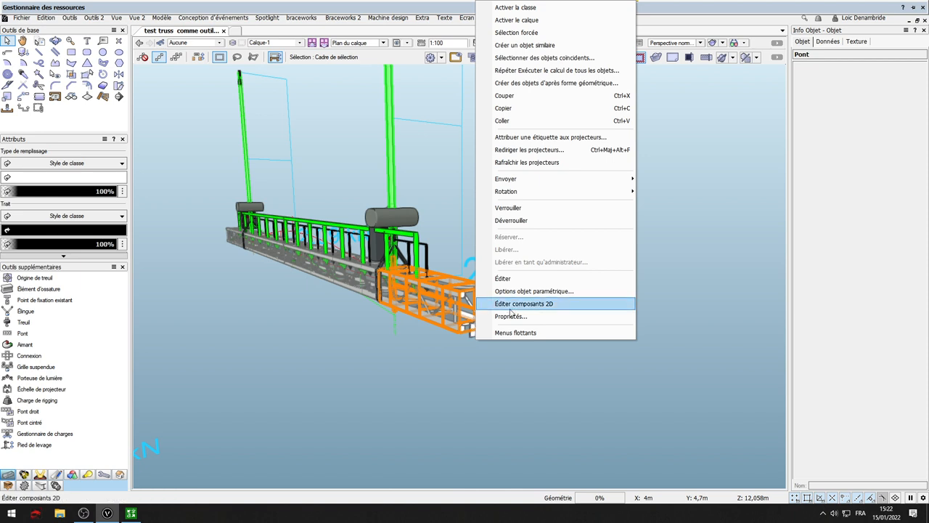
click(524, 303)
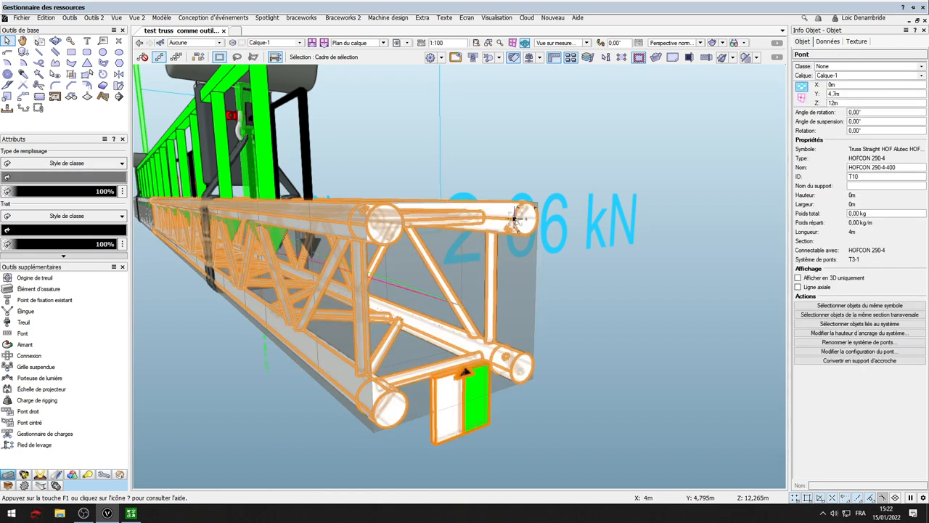
right_click(523, 217)
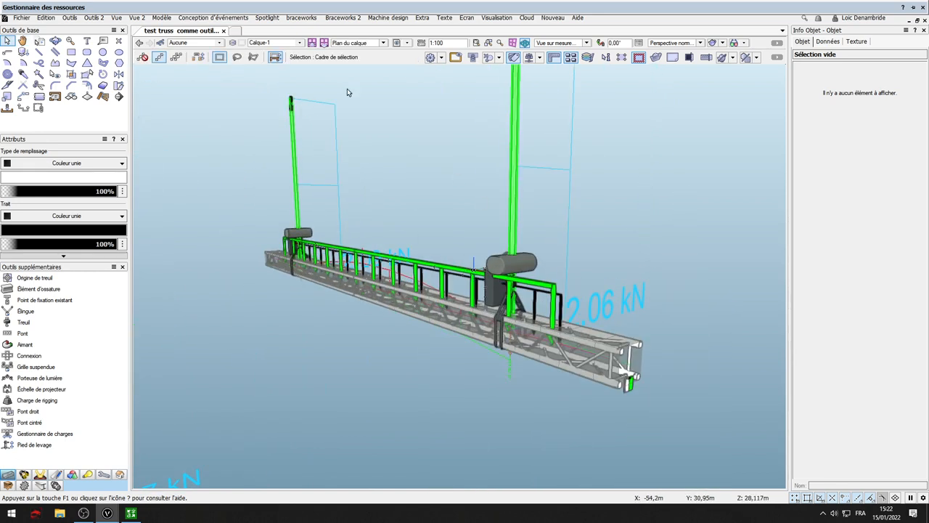
click(302, 17)
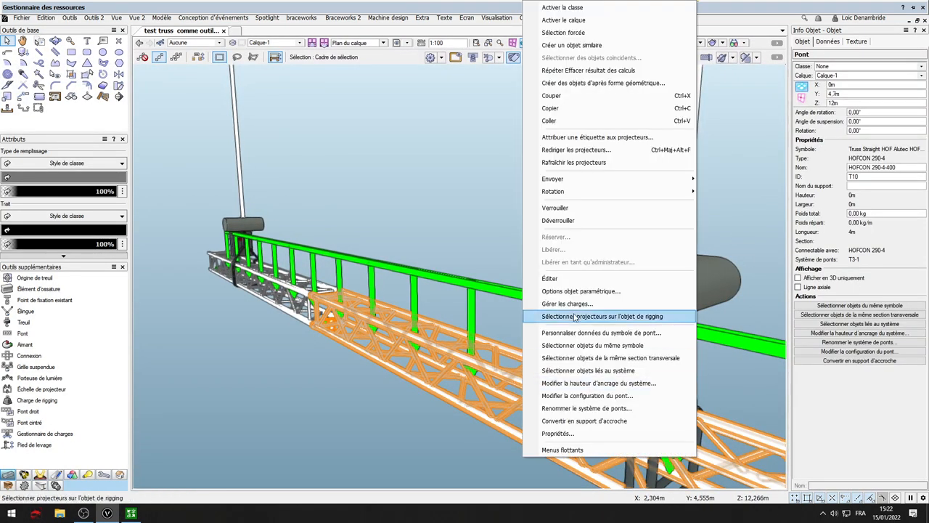
mouse_move(601, 333)
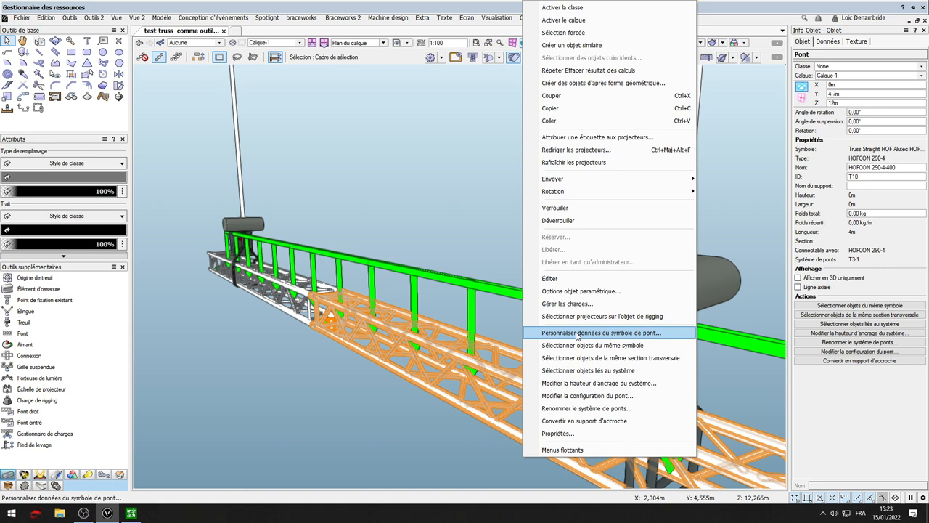
Open the HOFCON 290-4 symbol data, browse section presets, and return to truss properties.
click(601, 332)
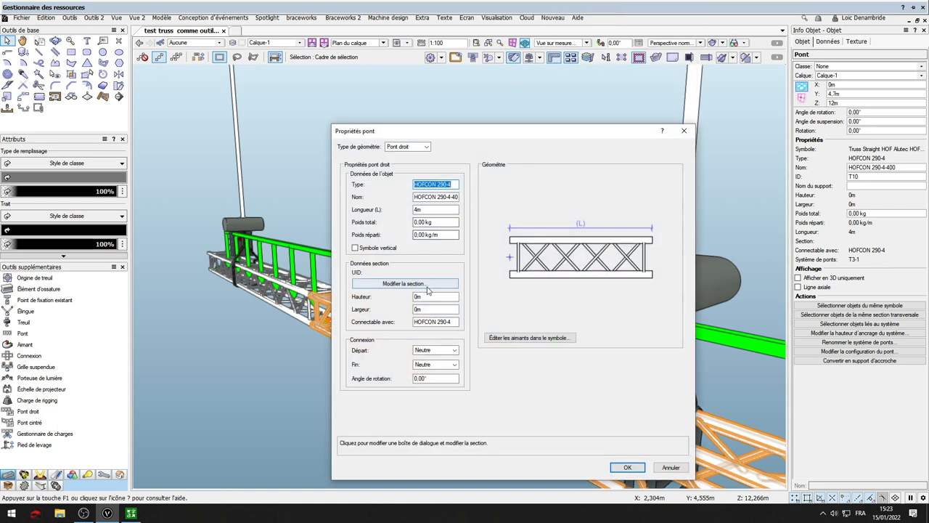
click(402, 283)
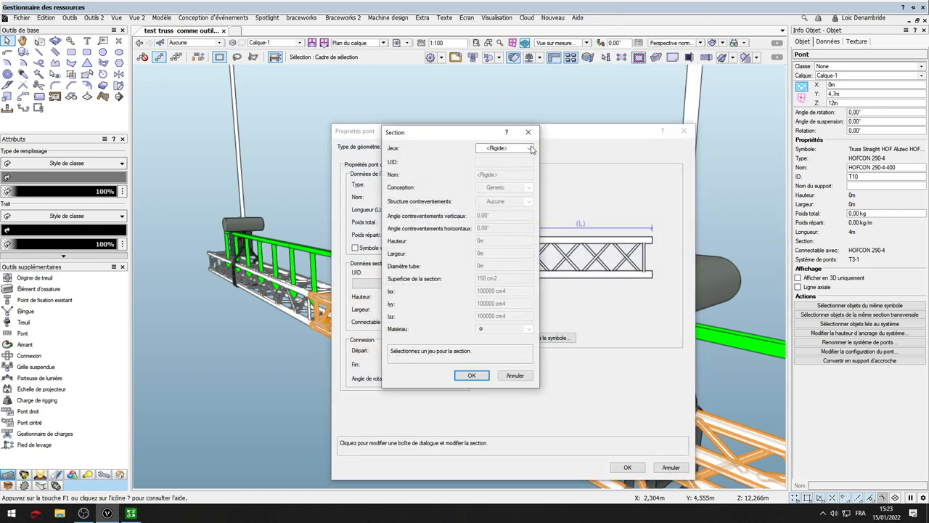
click(528, 148)
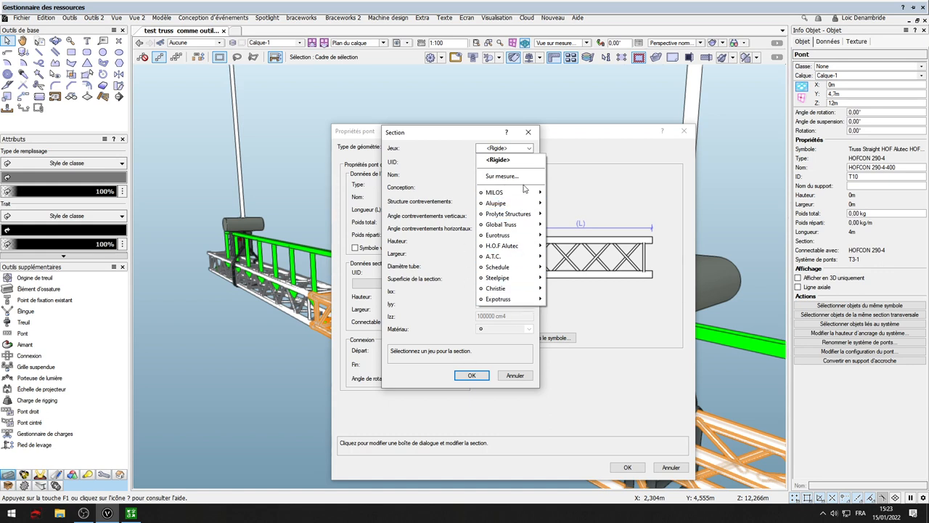
mouse_move(508, 192)
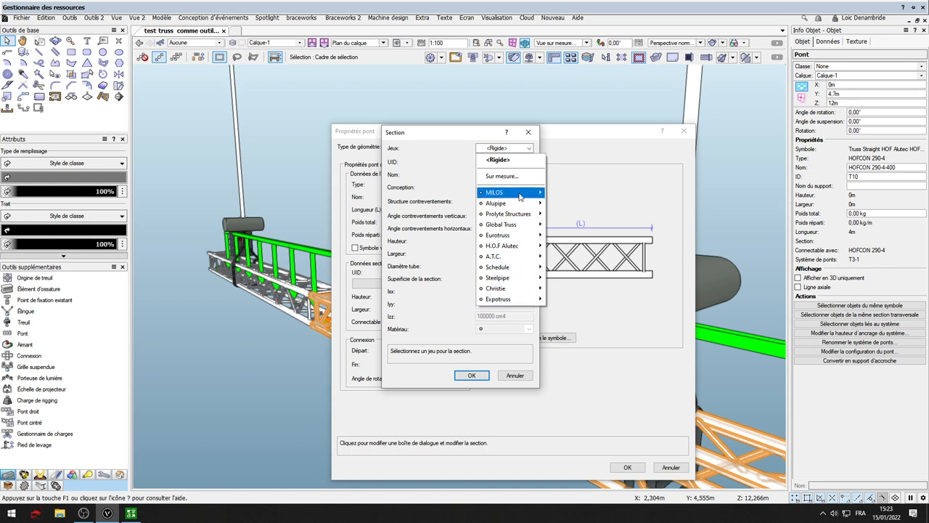
mouse_move(508, 213)
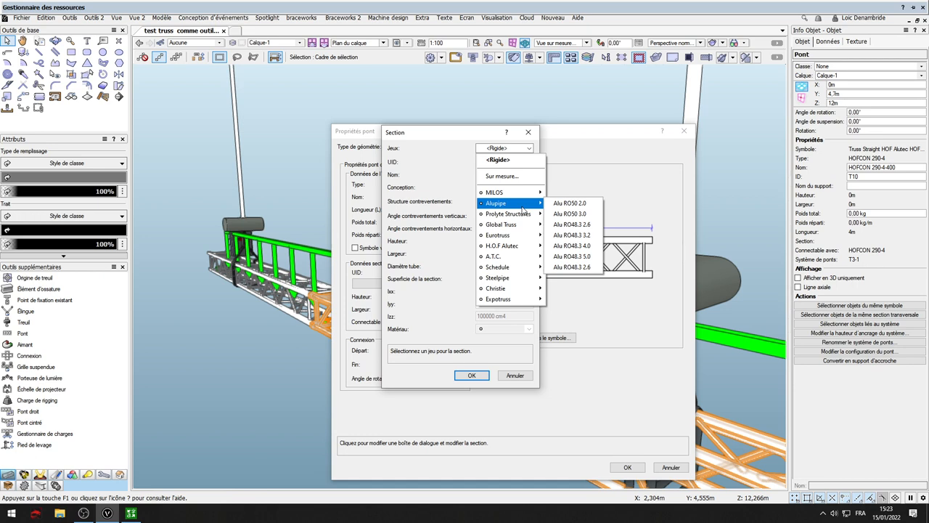
mouse_move(508, 214)
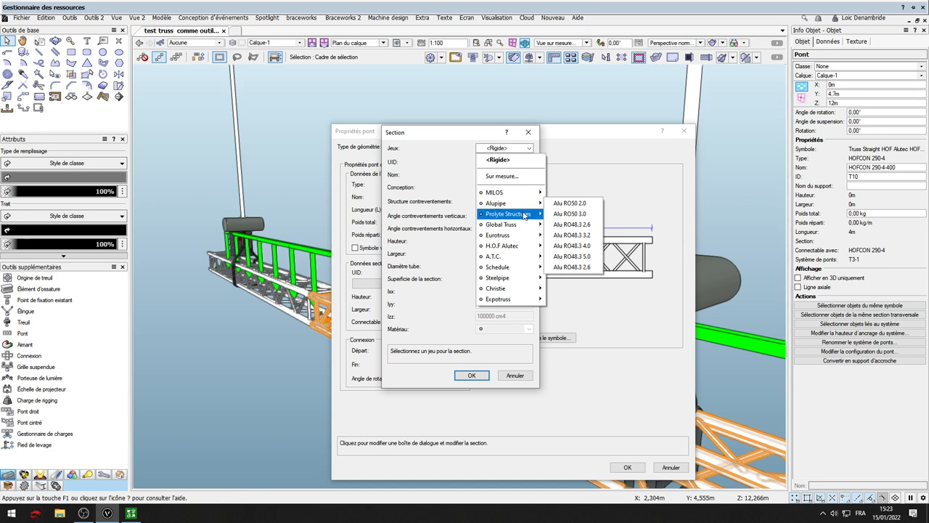
mouse_move(508, 213)
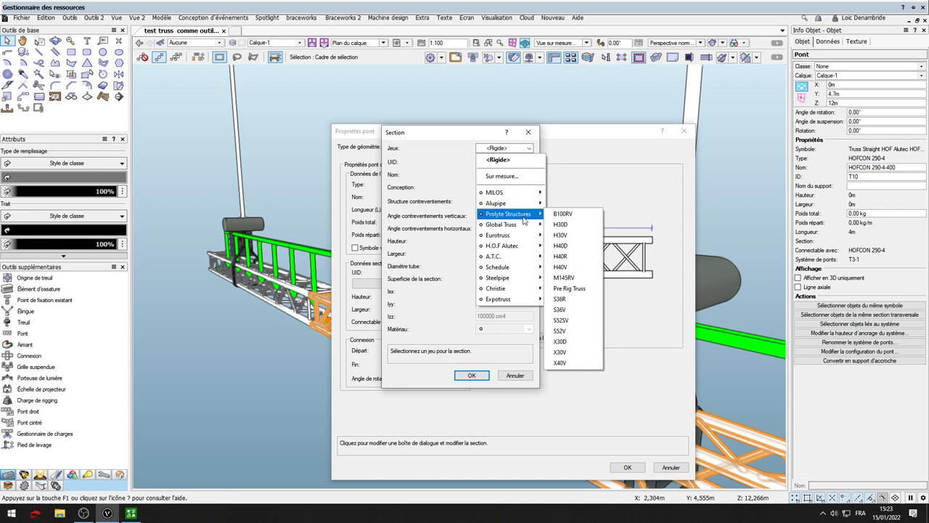
mouse_move(521, 217)
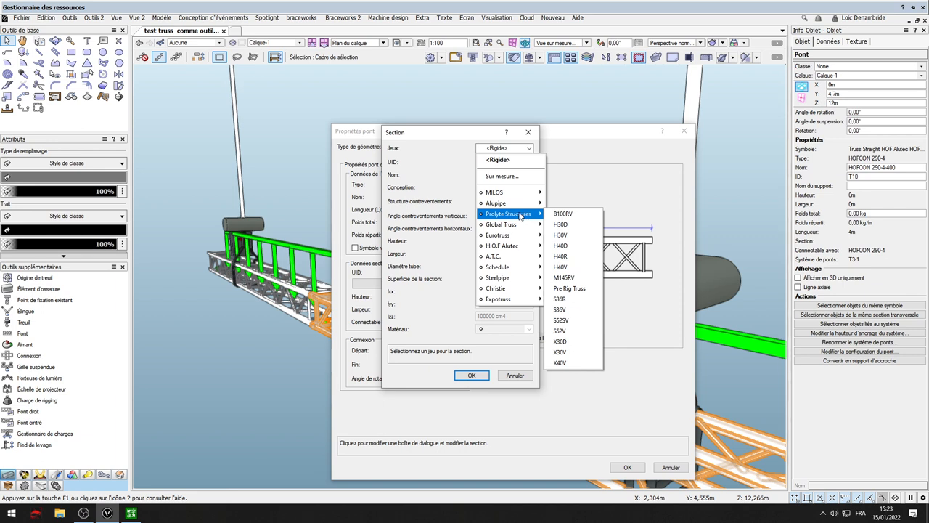
mouse_move(500, 224)
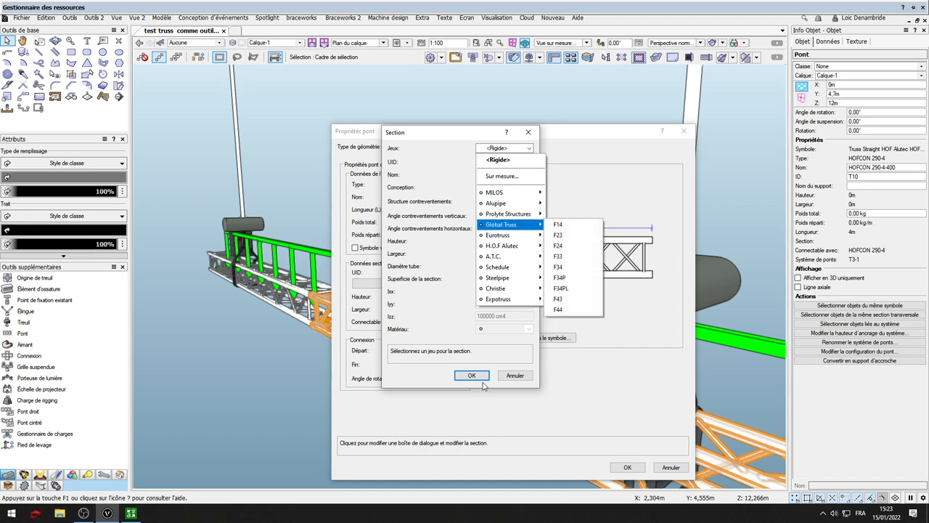
click(472, 375)
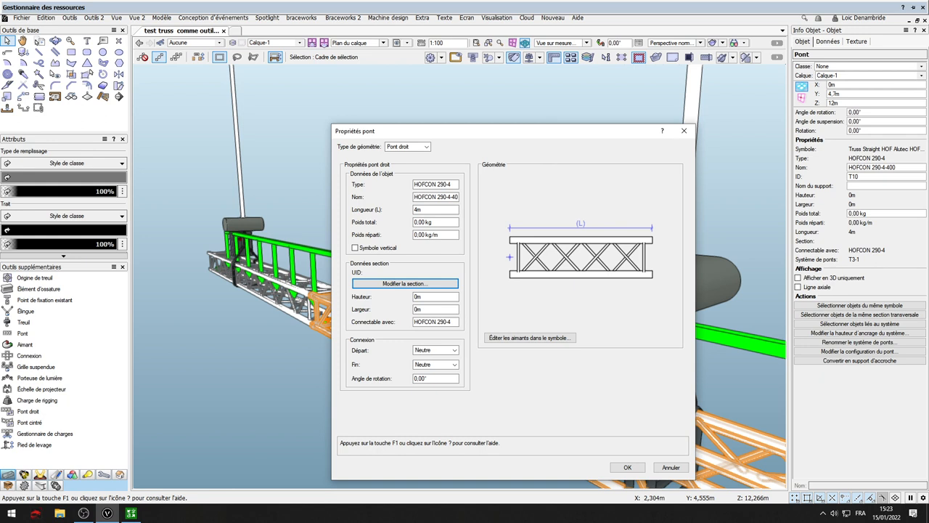